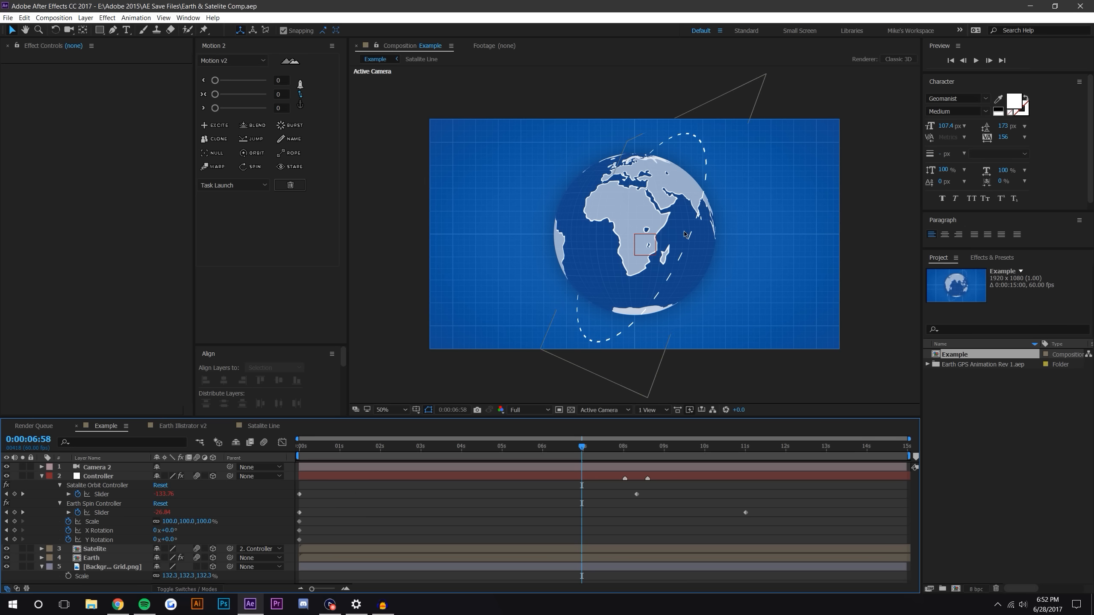
mouse_move(688, 187)
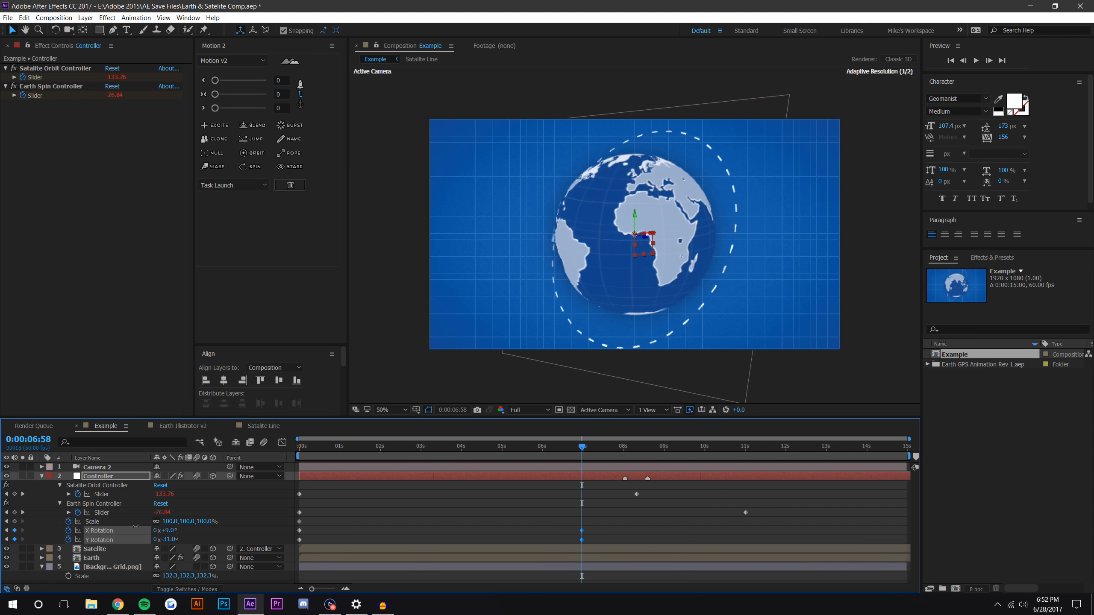
Keyframe the Earth Spin Controller slider at the start, checking the sphere's Y rotation in the flat Earth precomp
left_click(165, 540)
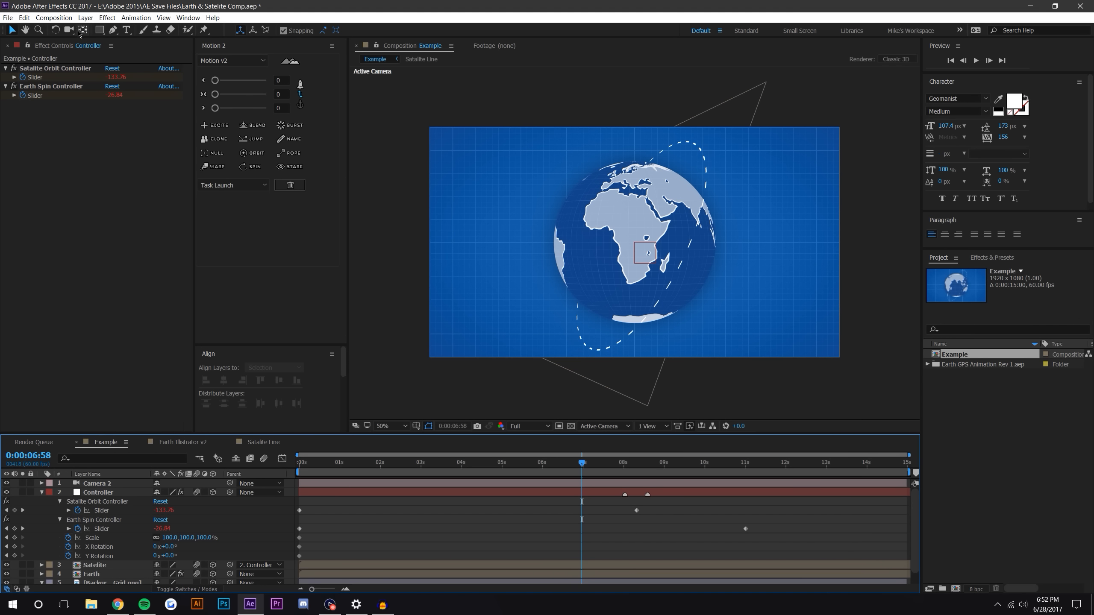
left_click(96, 483)
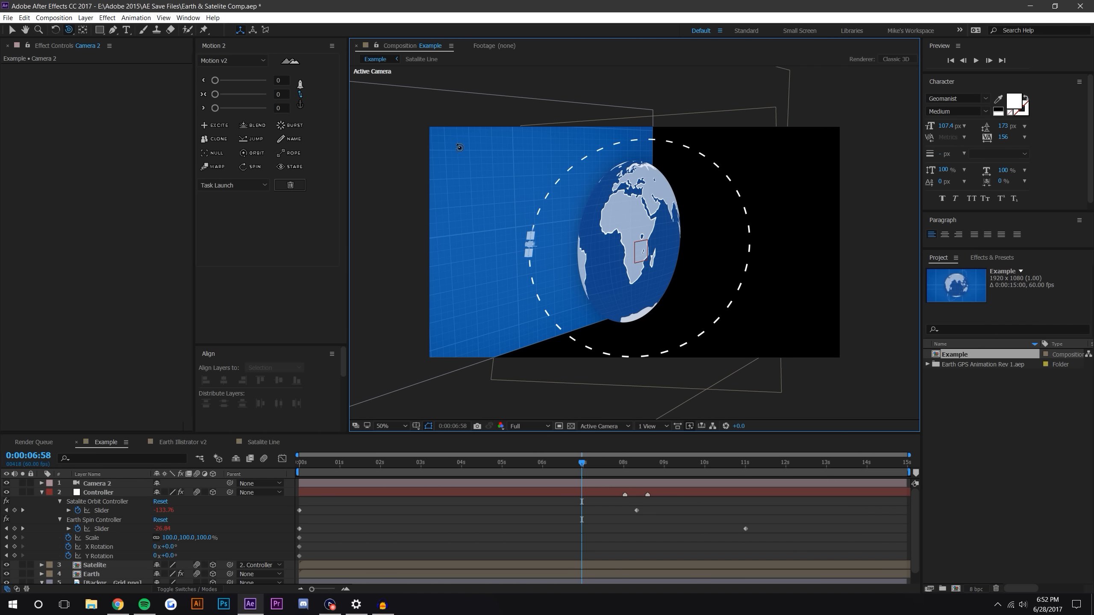
mouse_move(470, 317)
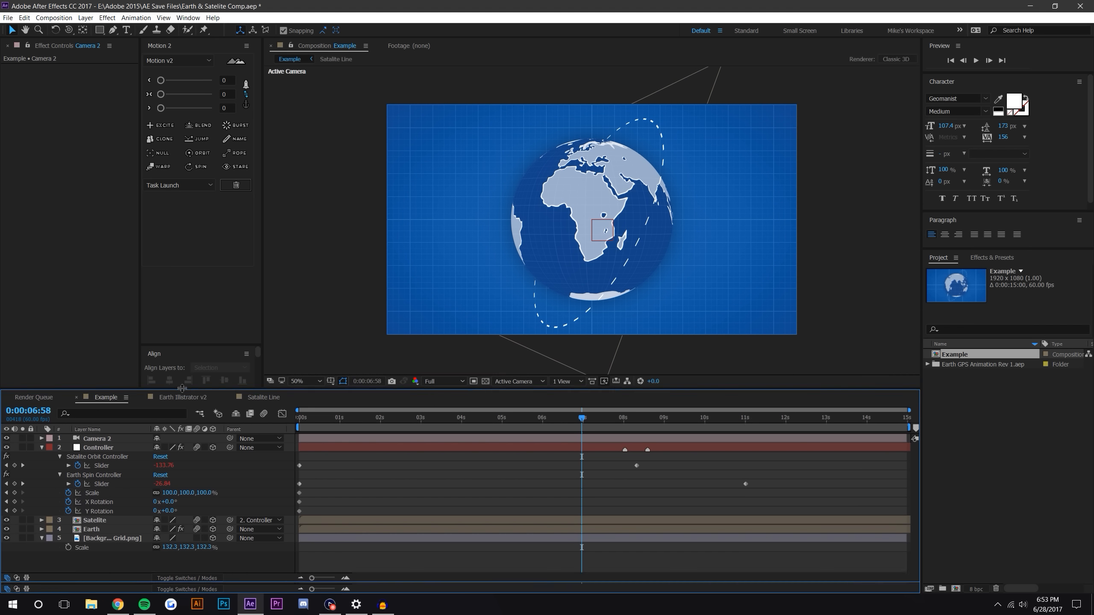
left_click(183, 396)
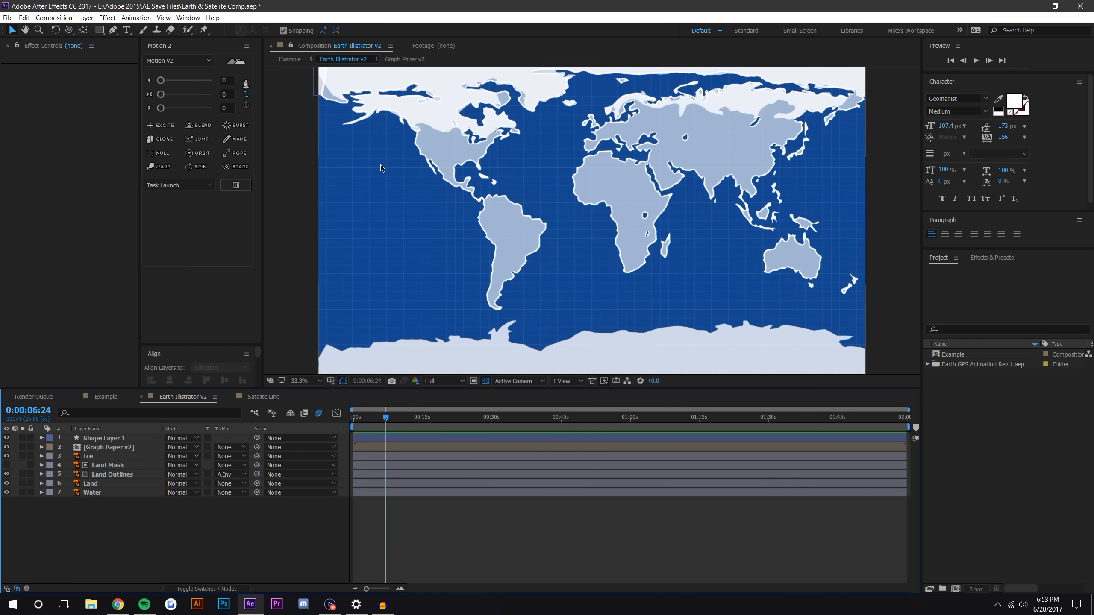
mouse_move(342, 203)
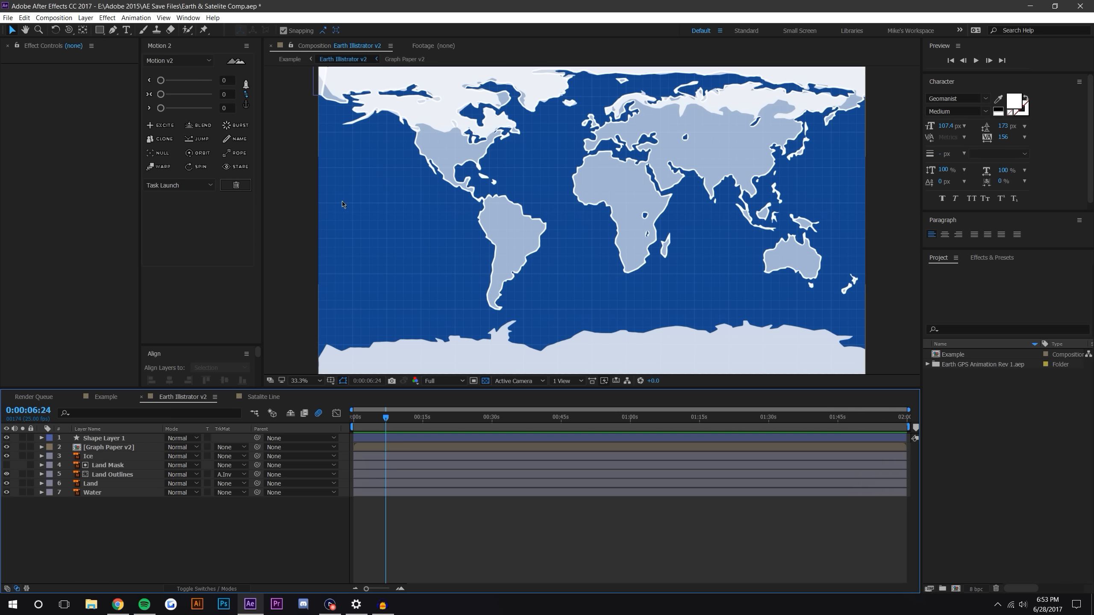
mouse_move(447, 146)
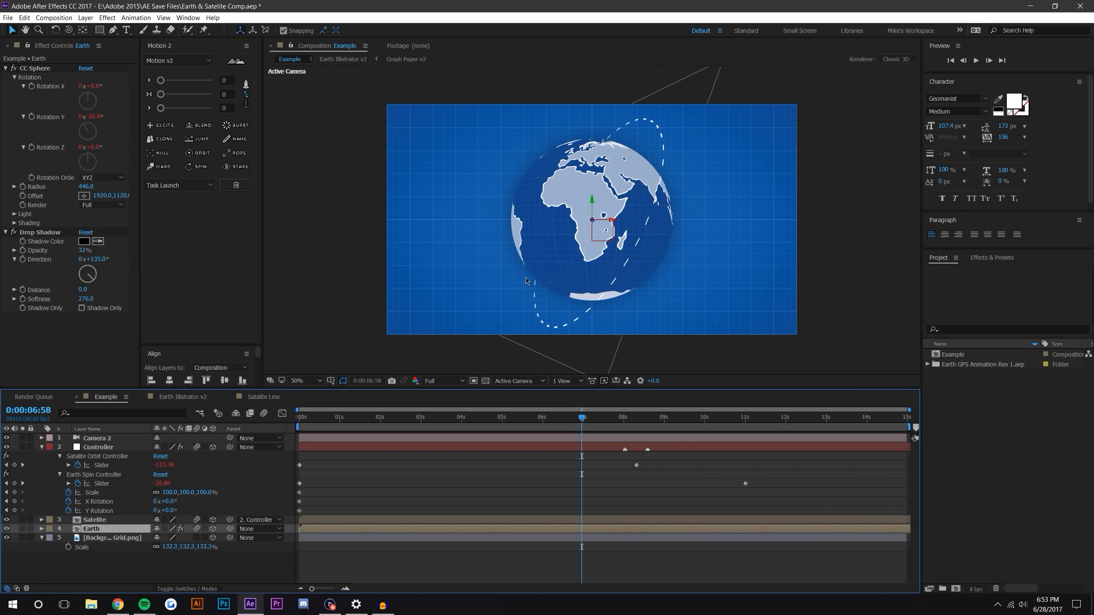
mouse_move(281, 136)
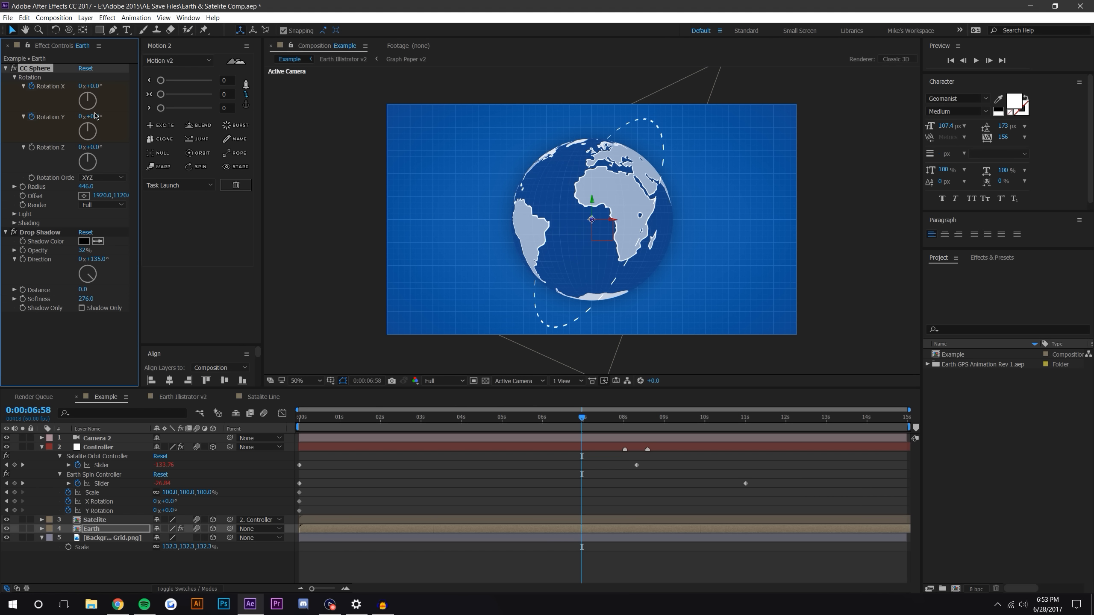
left_click_drag(89, 116, 101, 116)
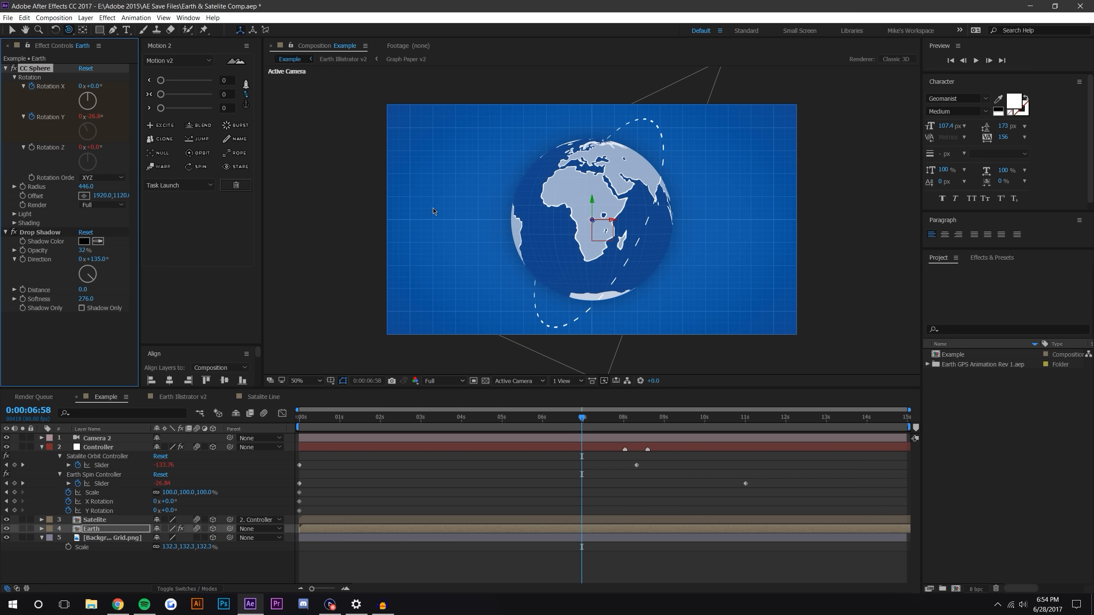
mouse_move(149, 262)
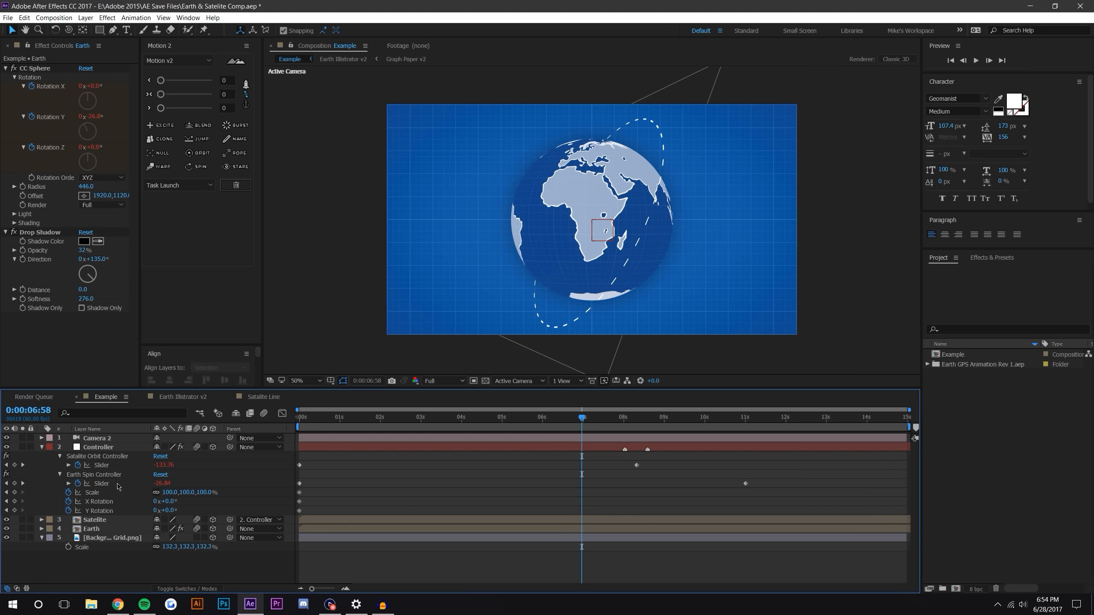
mouse_move(146, 468)
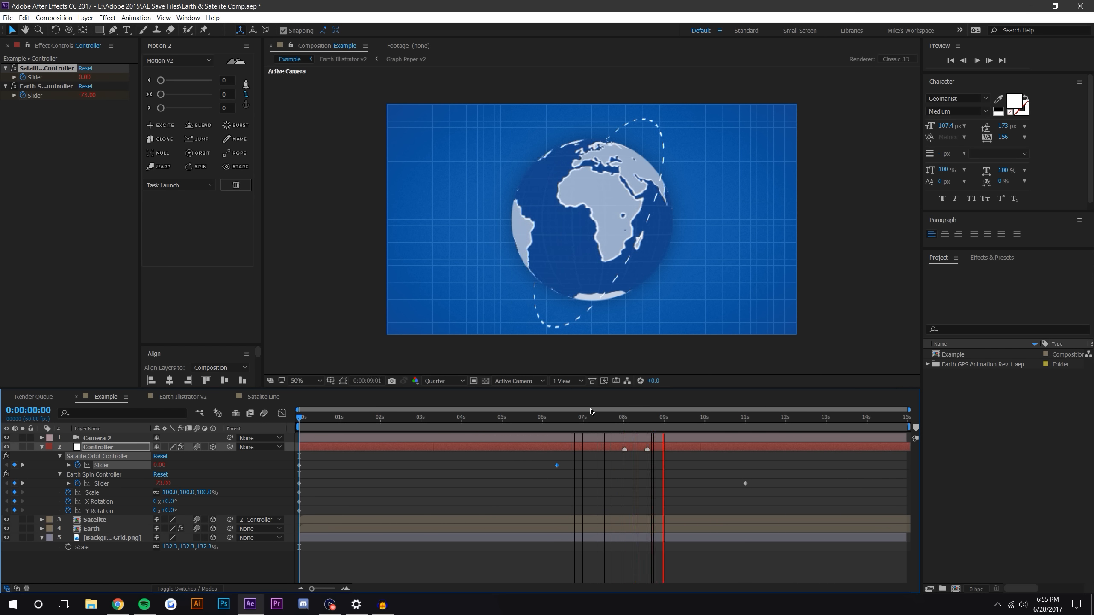
Add the second spin keyframe near 14s and play back the globe turning from Asia to Africa
left_click(585, 416)
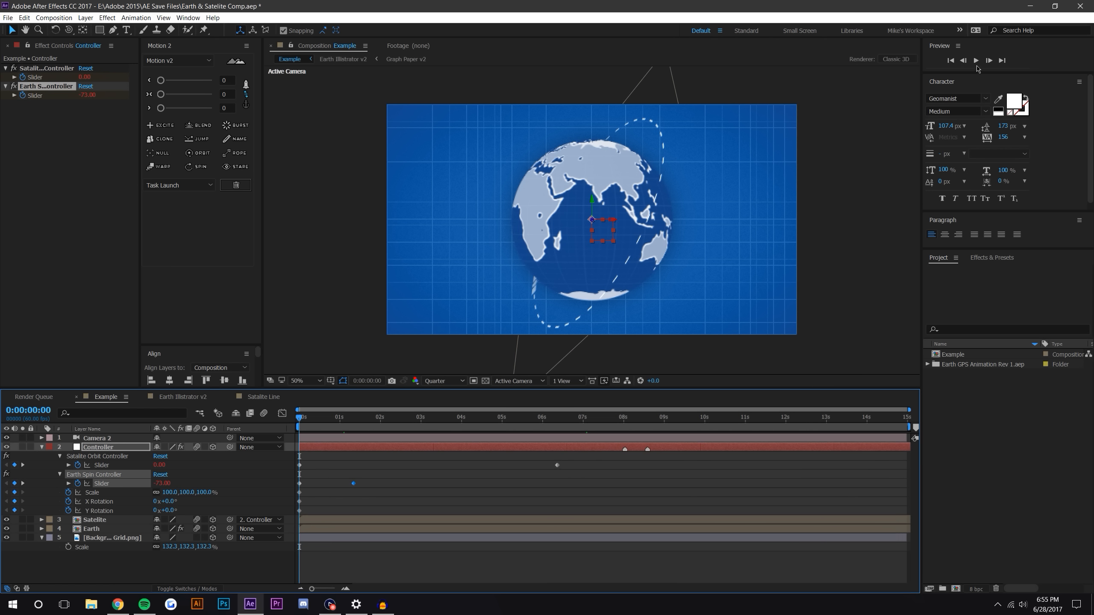
left_click(974, 60)
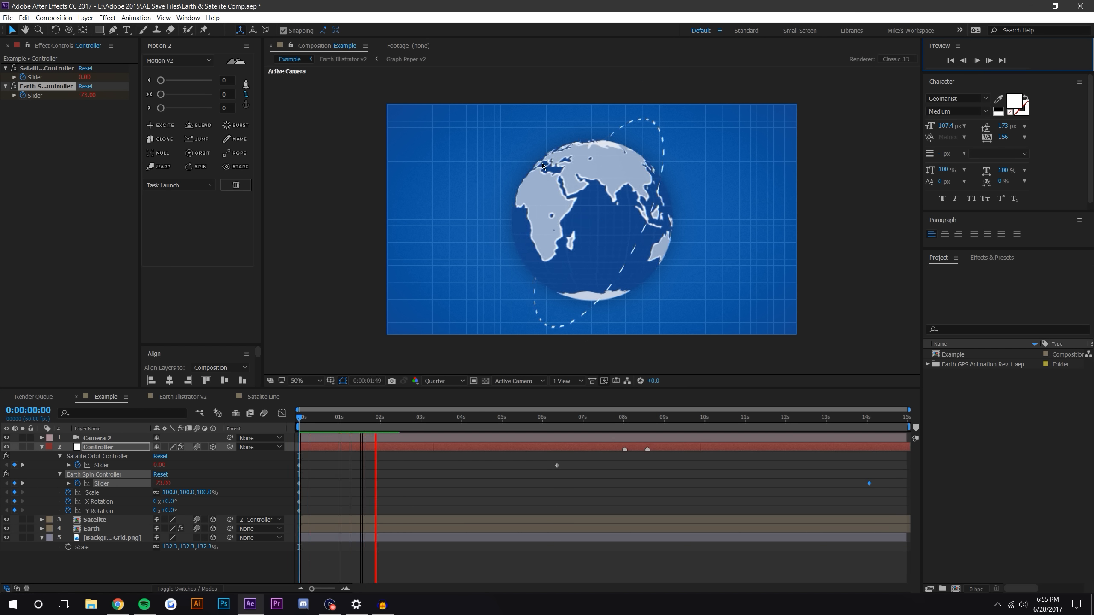
left_click(458, 417)
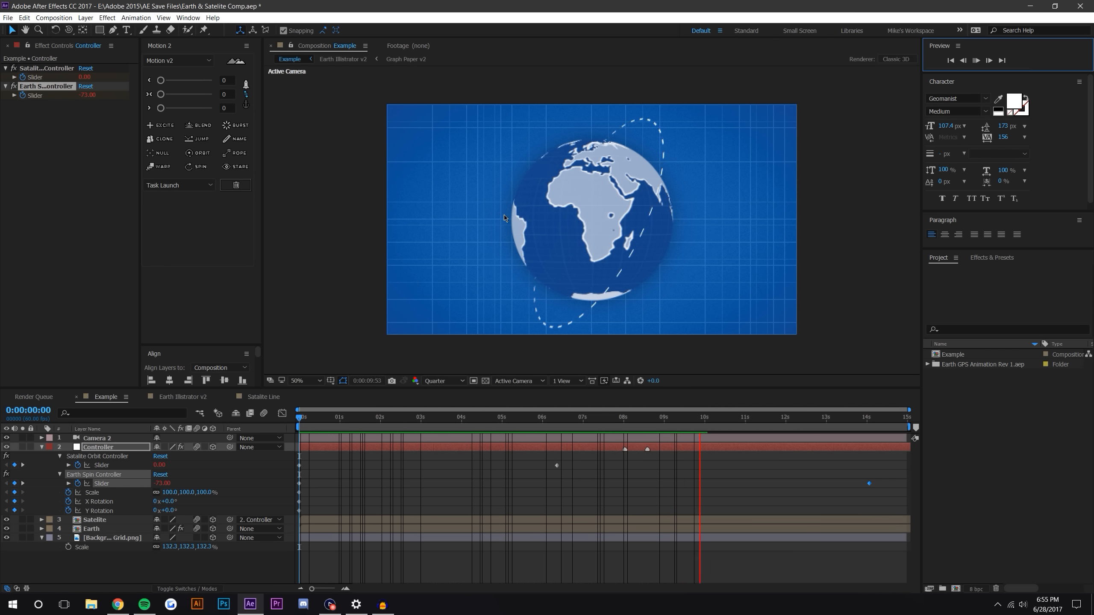
left_click(332, 416)
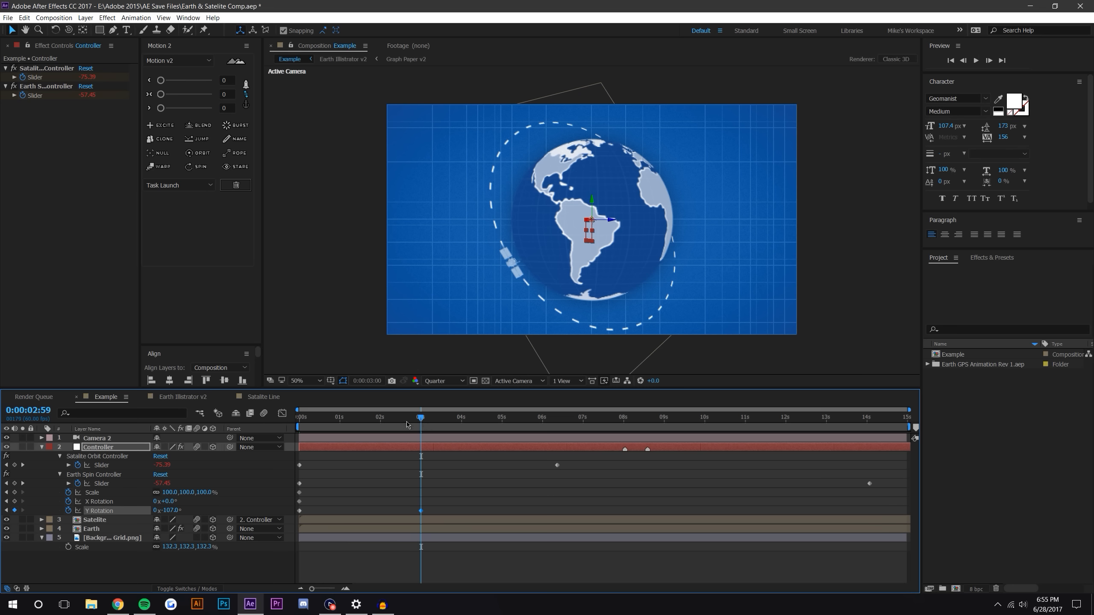
Keyframe Controller Y Rotation near 3s, preview the turn, and expand the Satellite layer's Transform
left_click(949, 60)
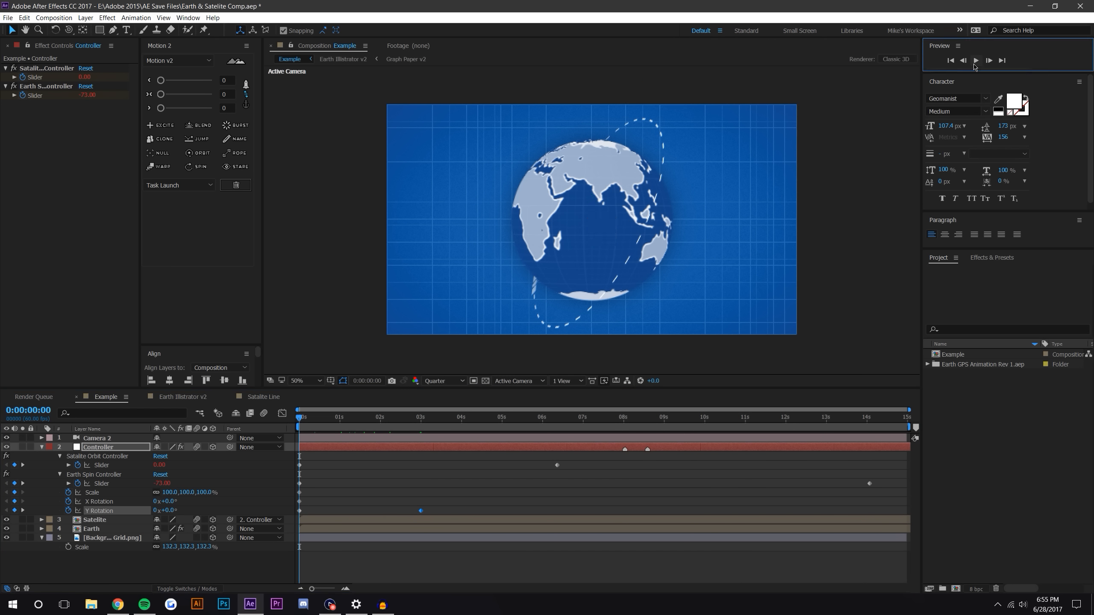
left_click(974, 59)
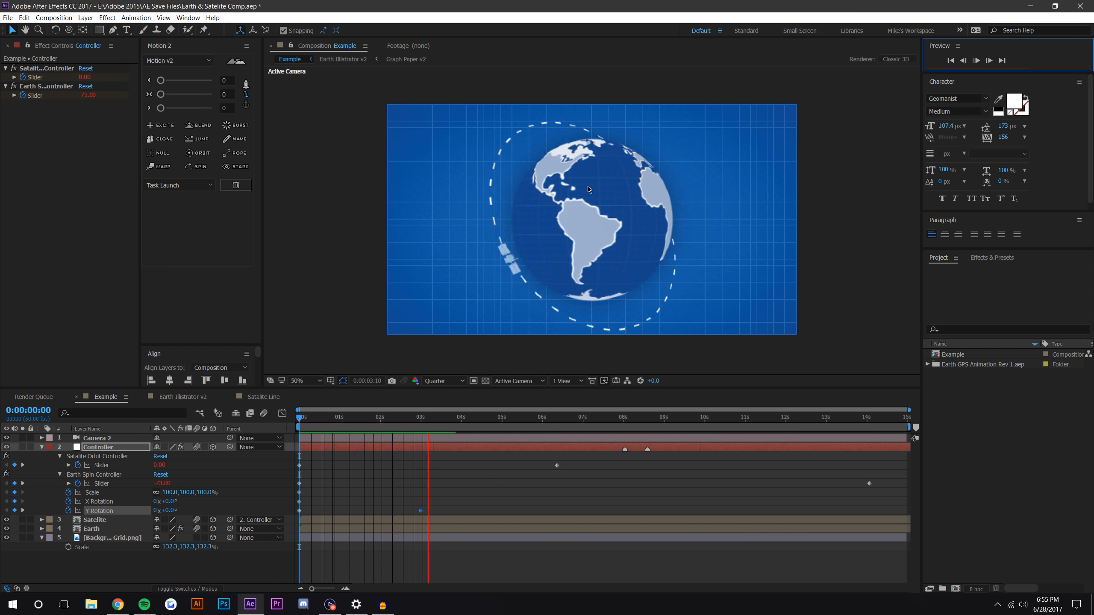
left_click(510, 417)
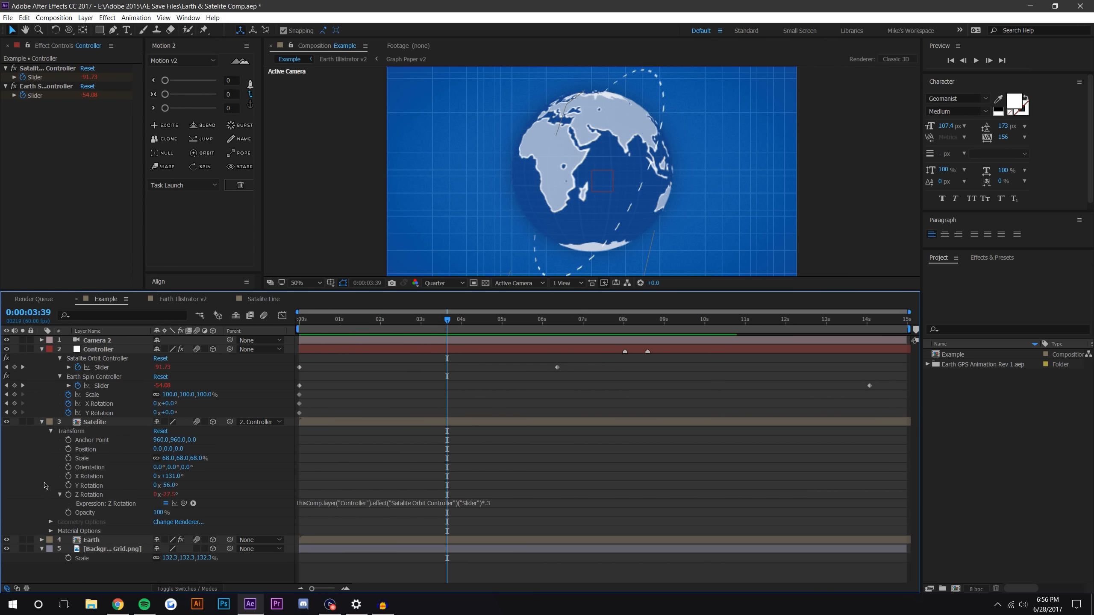
Review the CC Sphere counter-rotation expressions, collapse the layers, and set Controller Y Rotation to 220°
scroll("down", 3)
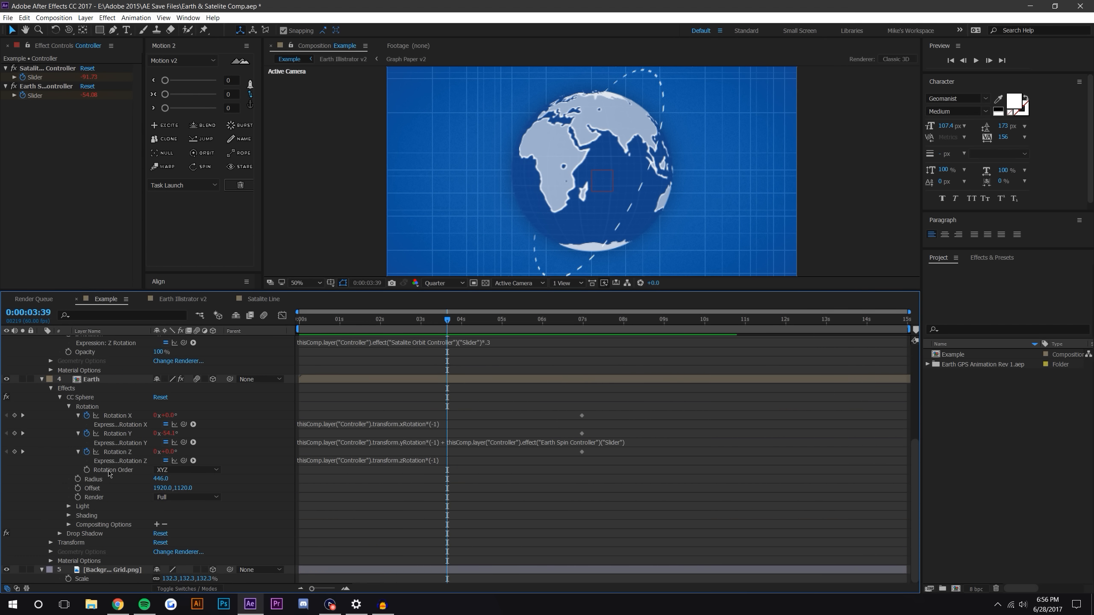
mouse_move(603, 427)
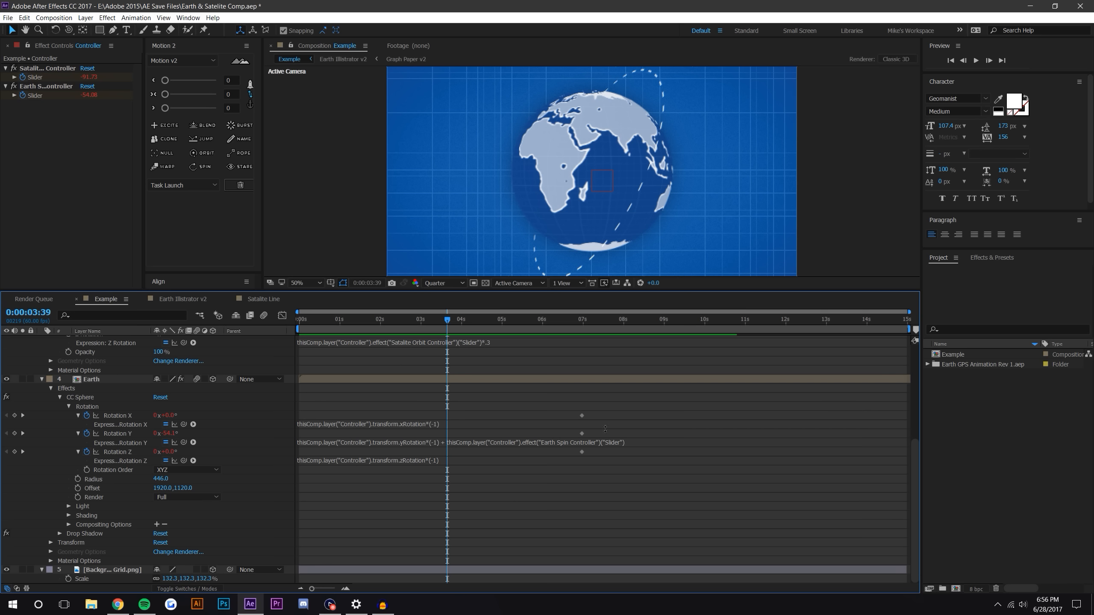
left_click(42, 422)
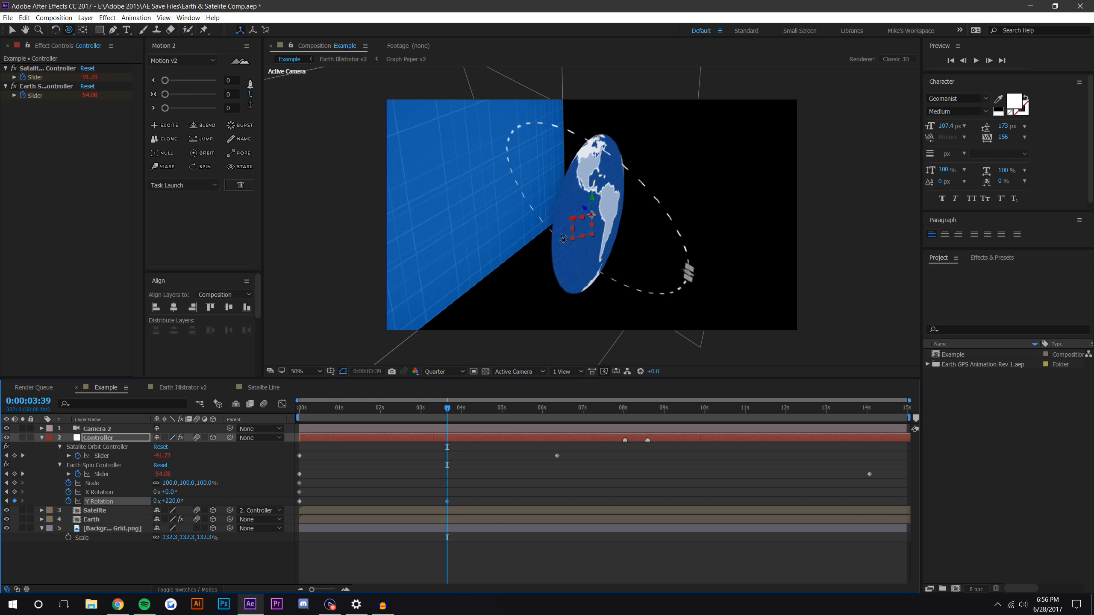
mouse_move(529, 118)
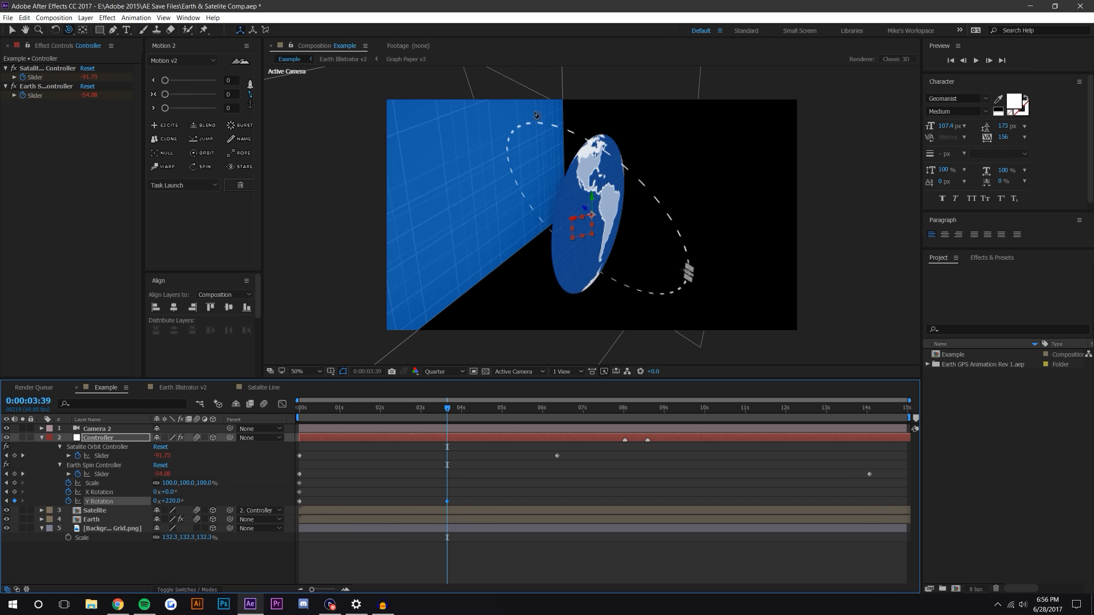
left_click(96, 428)
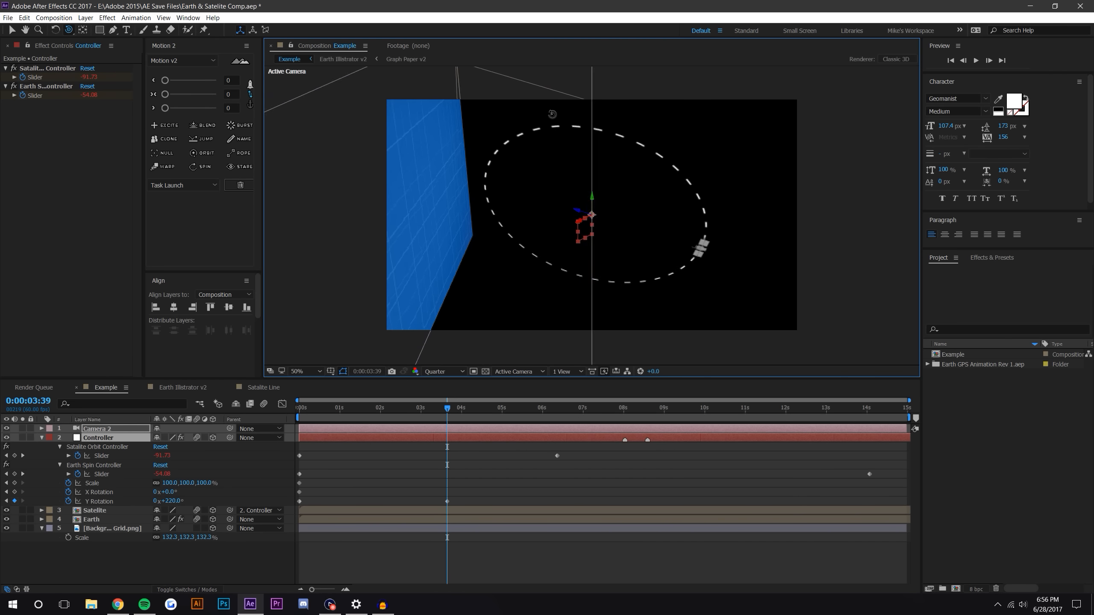
left_click(91, 520)
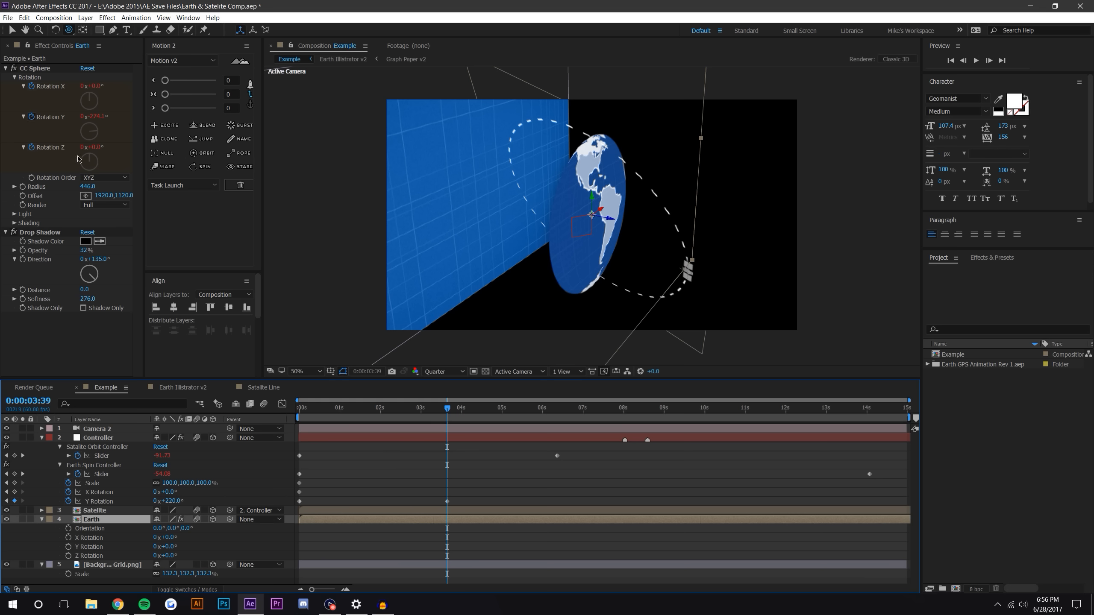
mouse_move(80, 157)
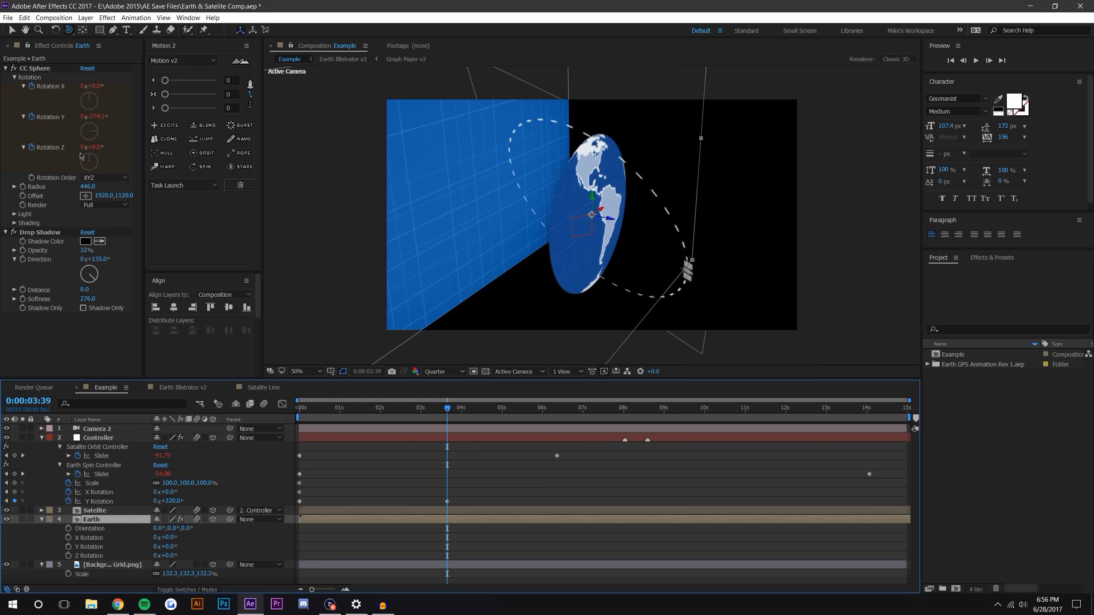
mouse_move(335, 483)
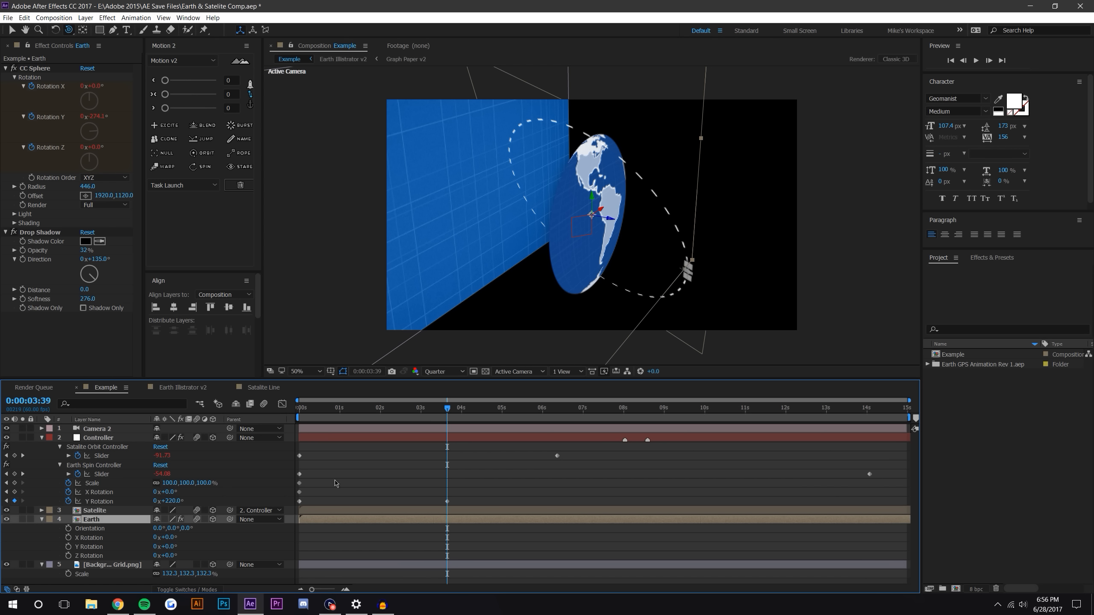